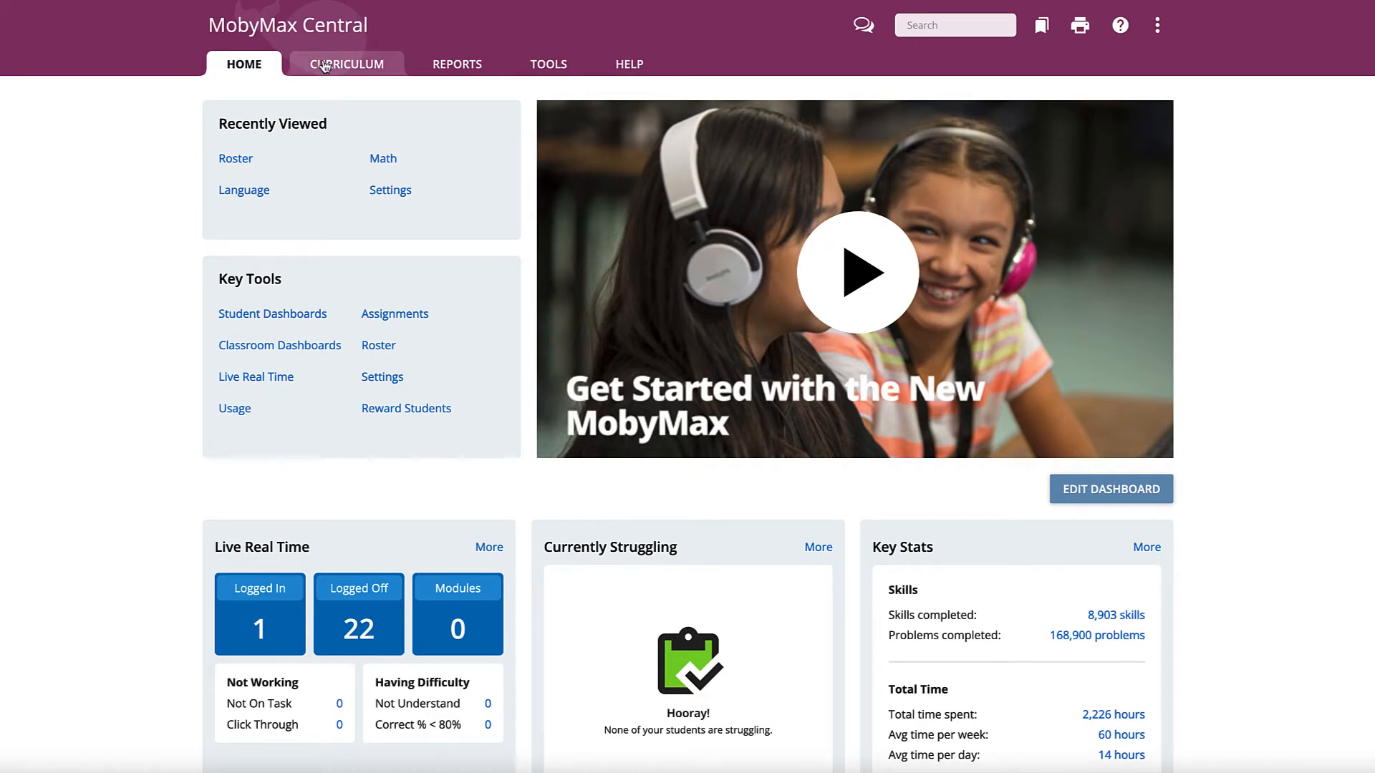
# Navigate from the dashboard into the Math subject's overview
pyautogui.click(347, 63)
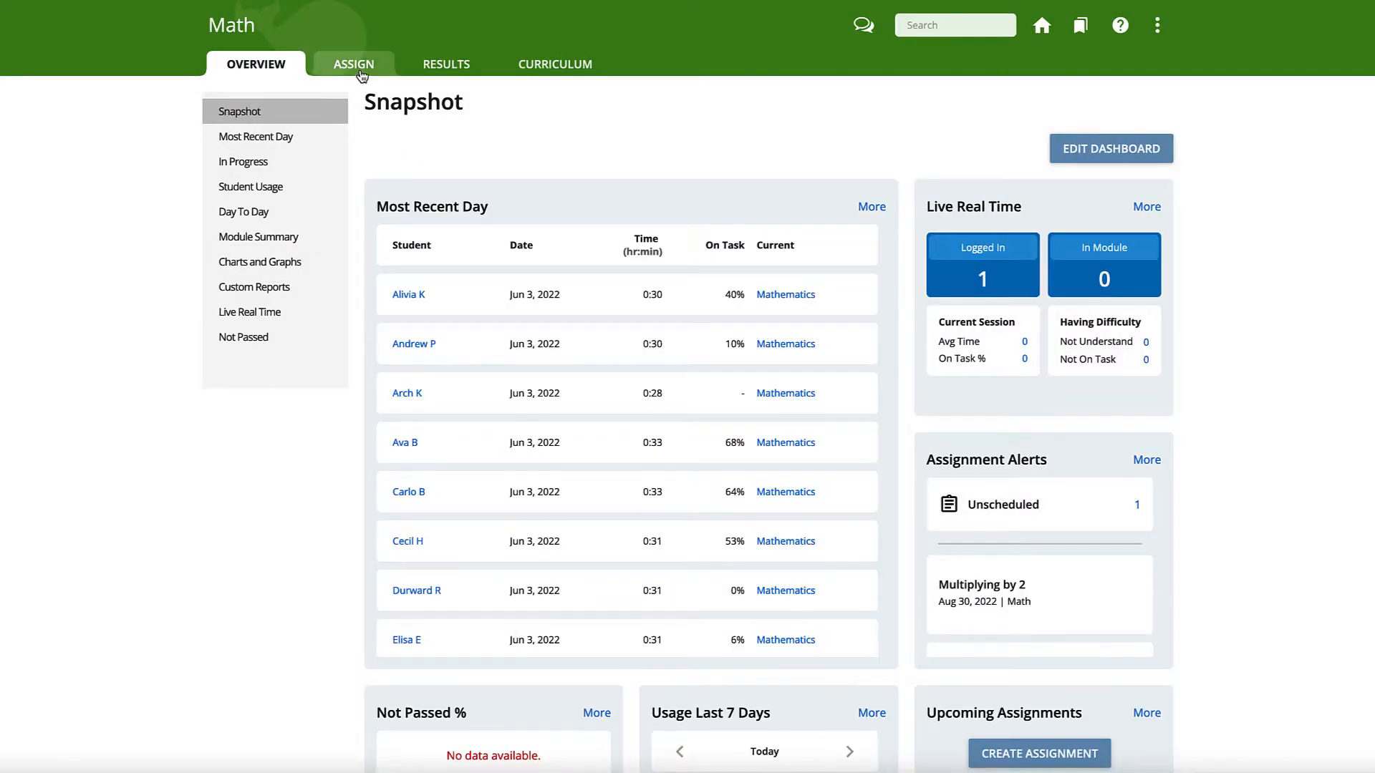
# Go to Math assignments and launch the Assign Skills practice wizard
pyautogui.click(353, 63)
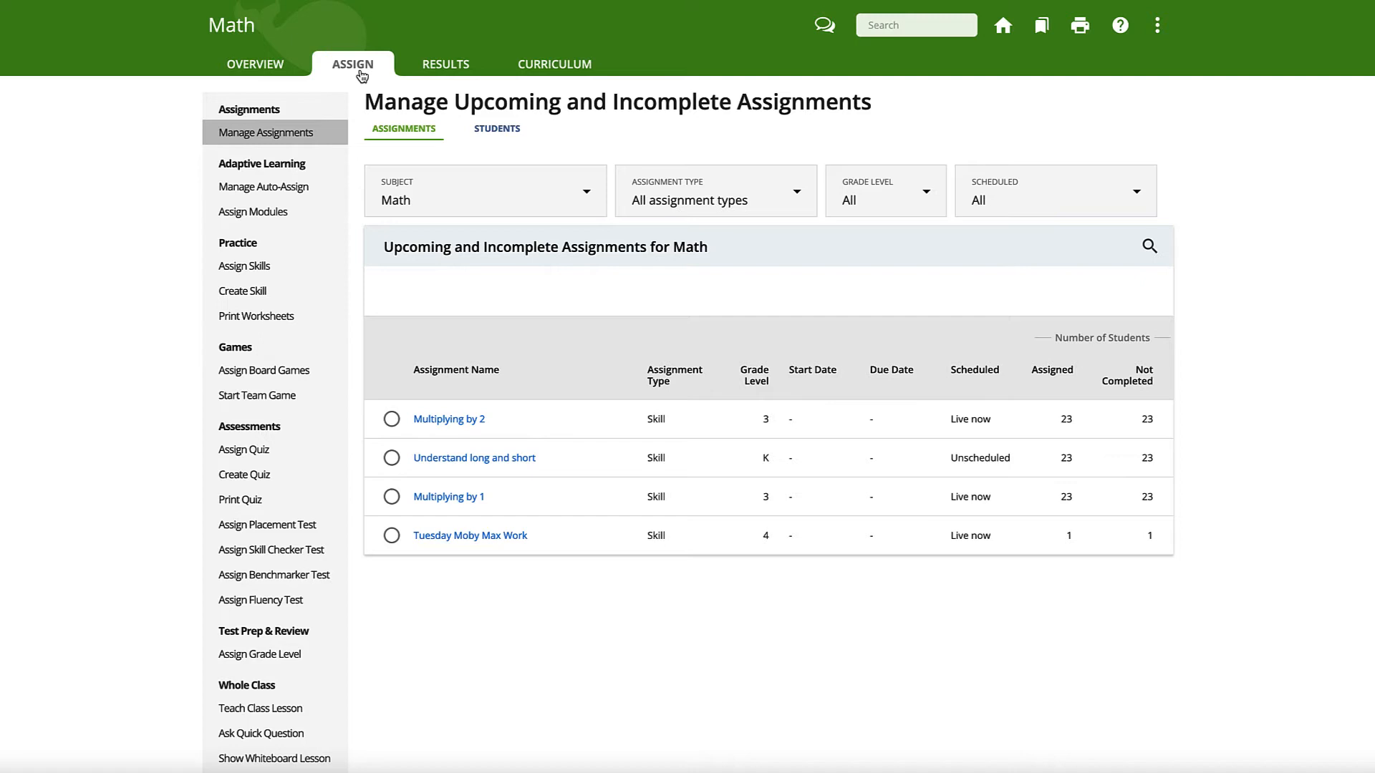
pyautogui.moveTo(354, 92)
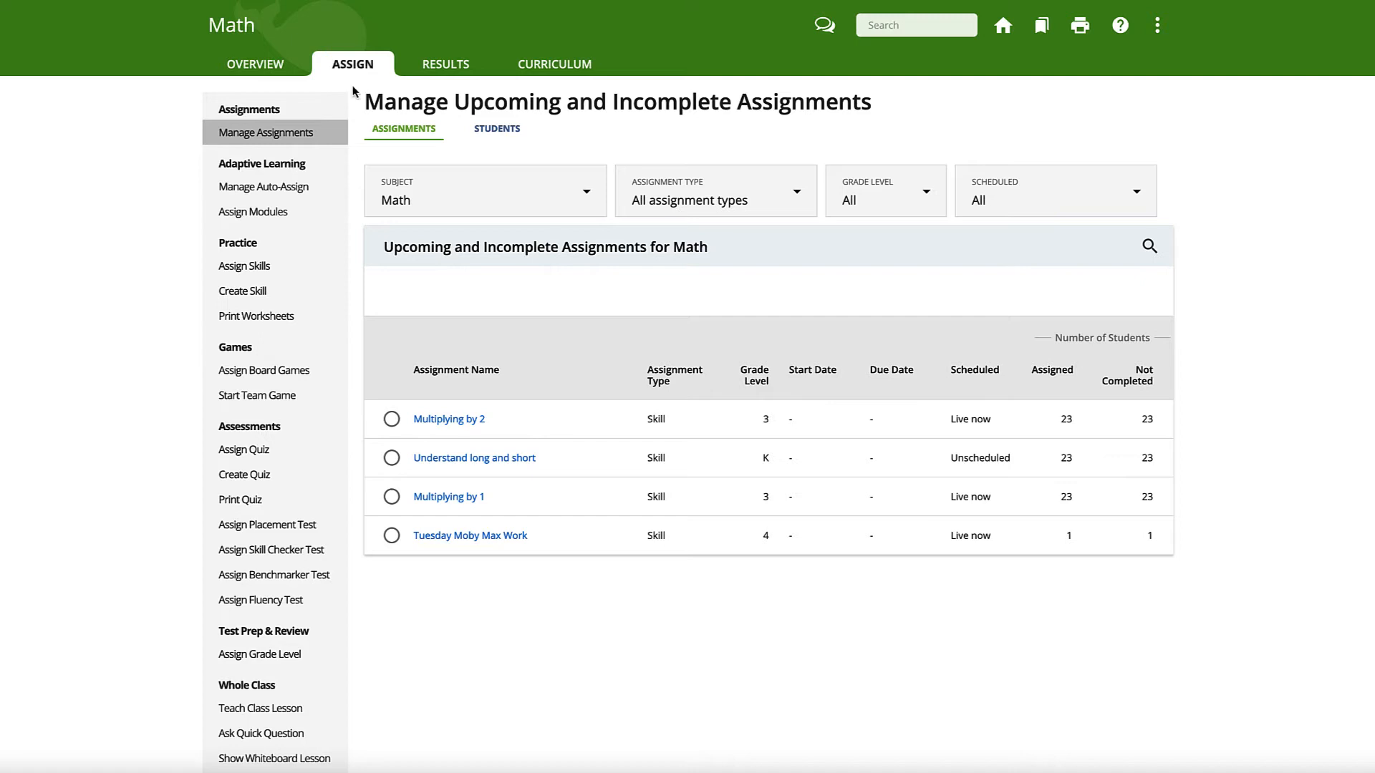
pyautogui.moveTo(243, 267)
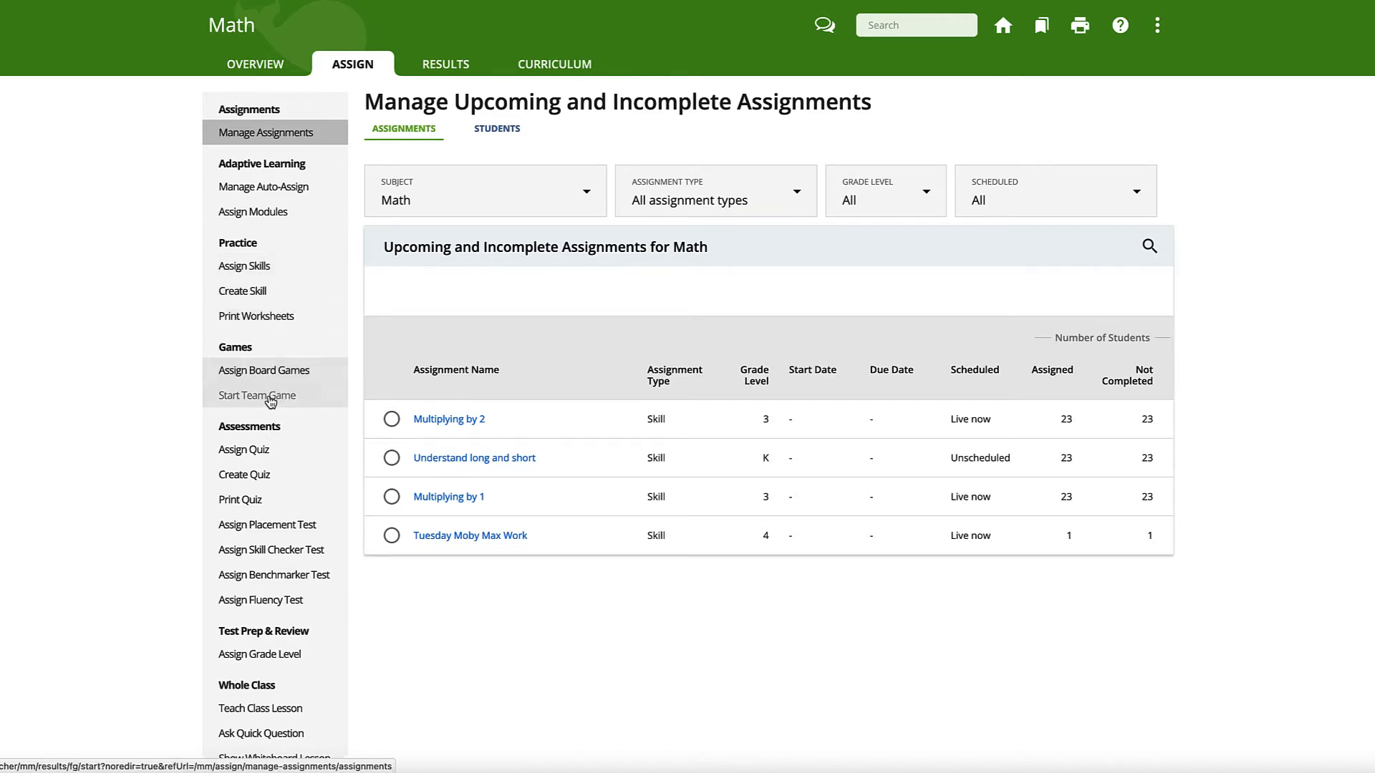
pyautogui.moveTo(268, 524)
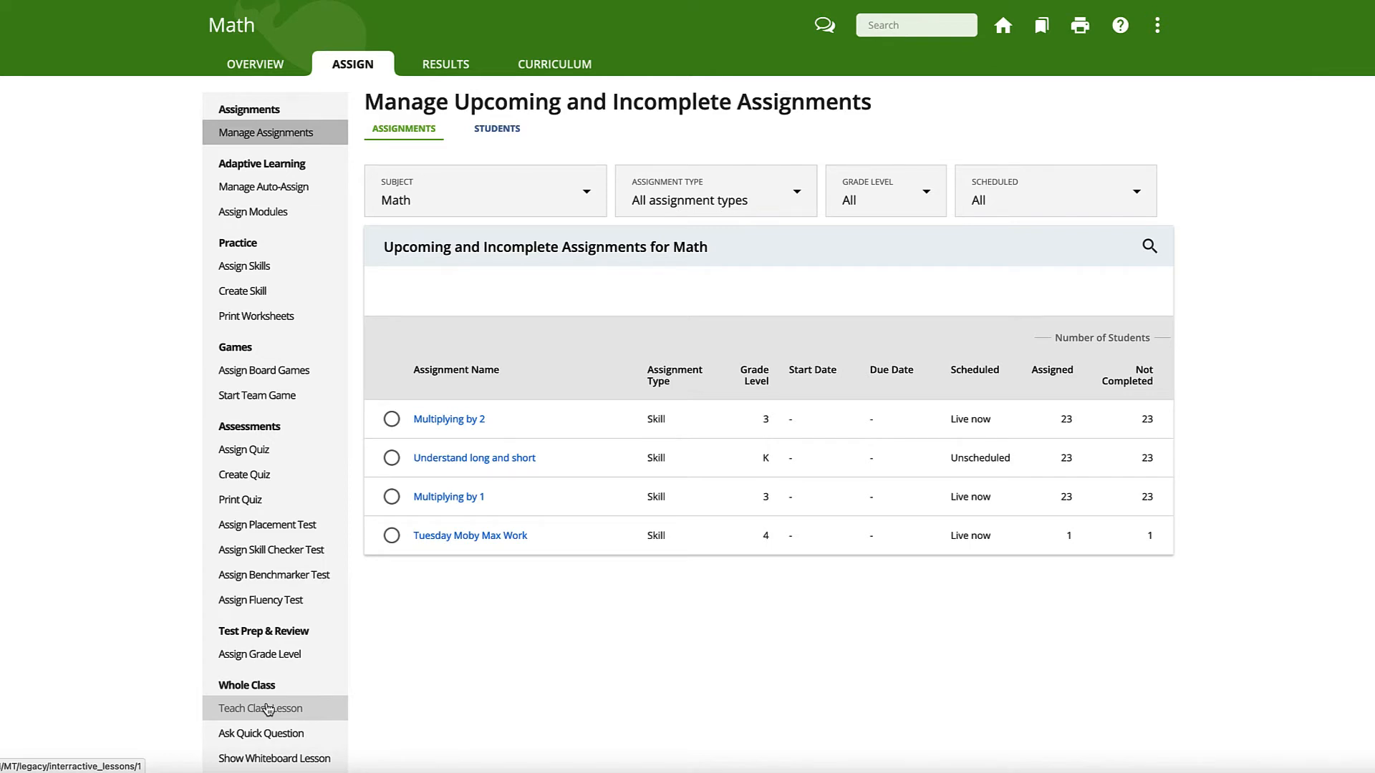
pyautogui.moveTo(245, 266)
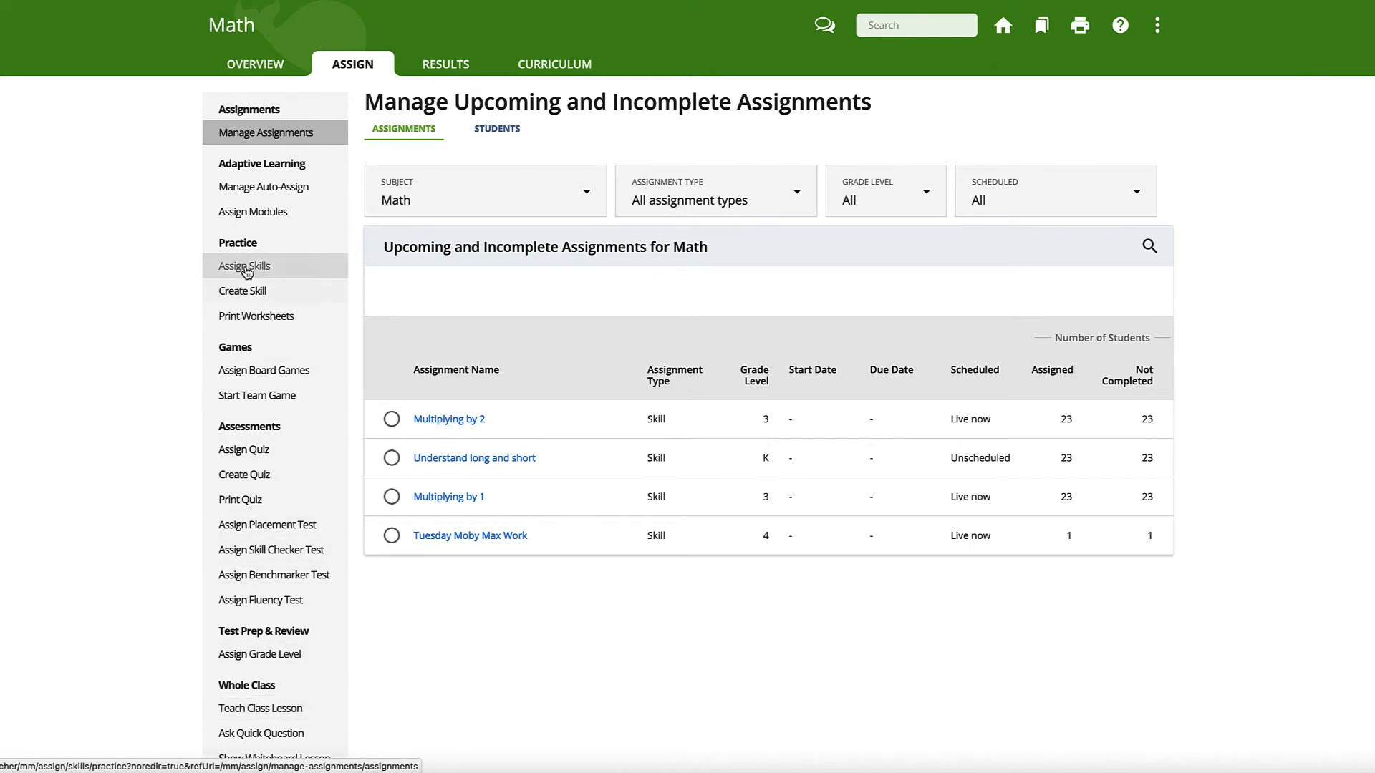
pyautogui.click(244, 266)
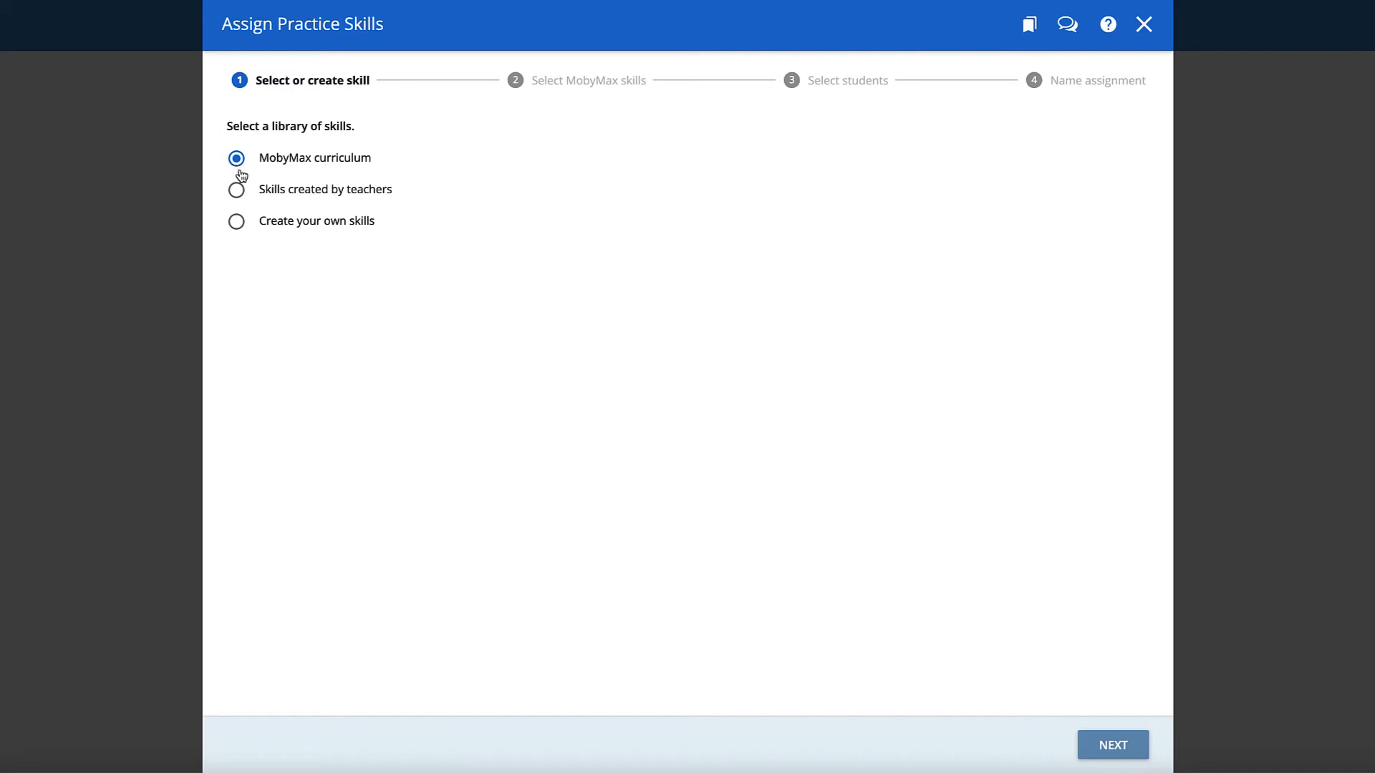
pyautogui.moveTo(236, 225)
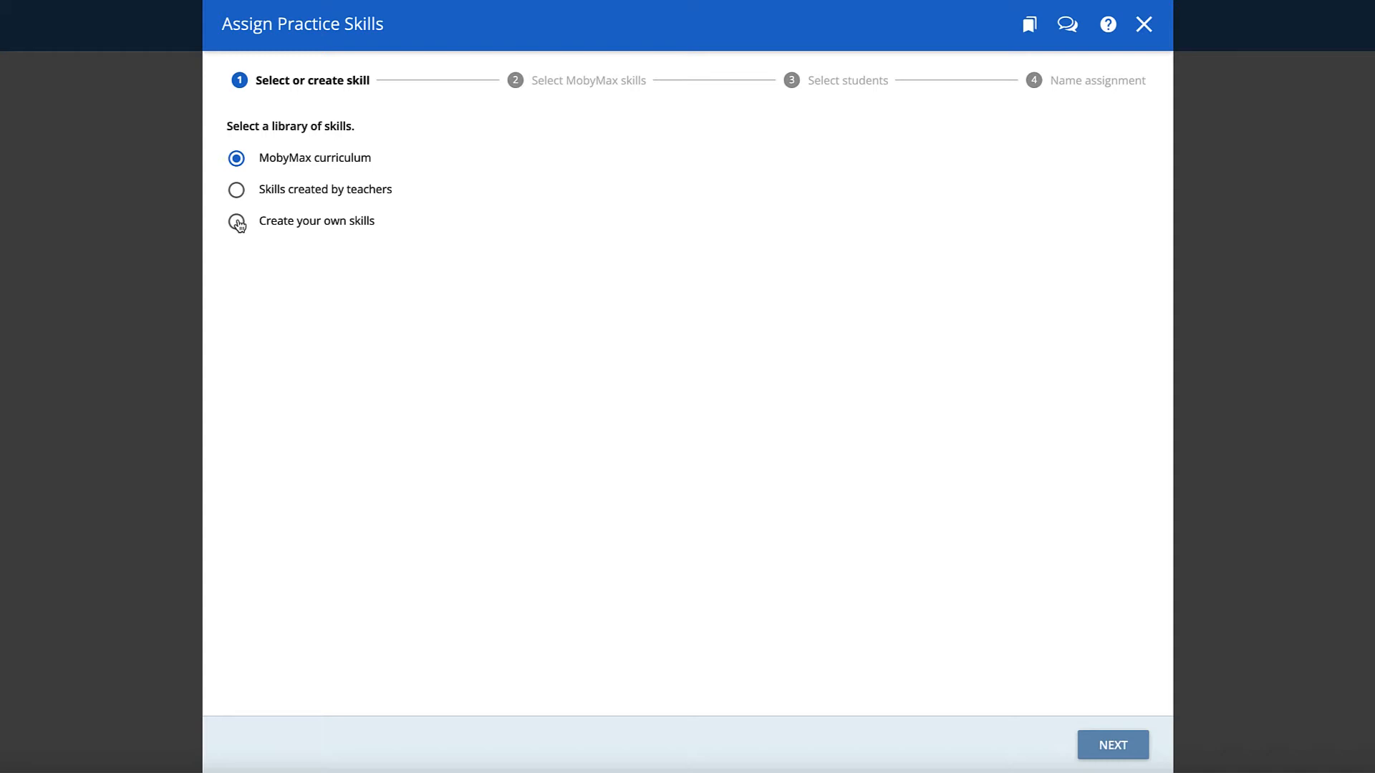
pyautogui.moveTo(275, 247)
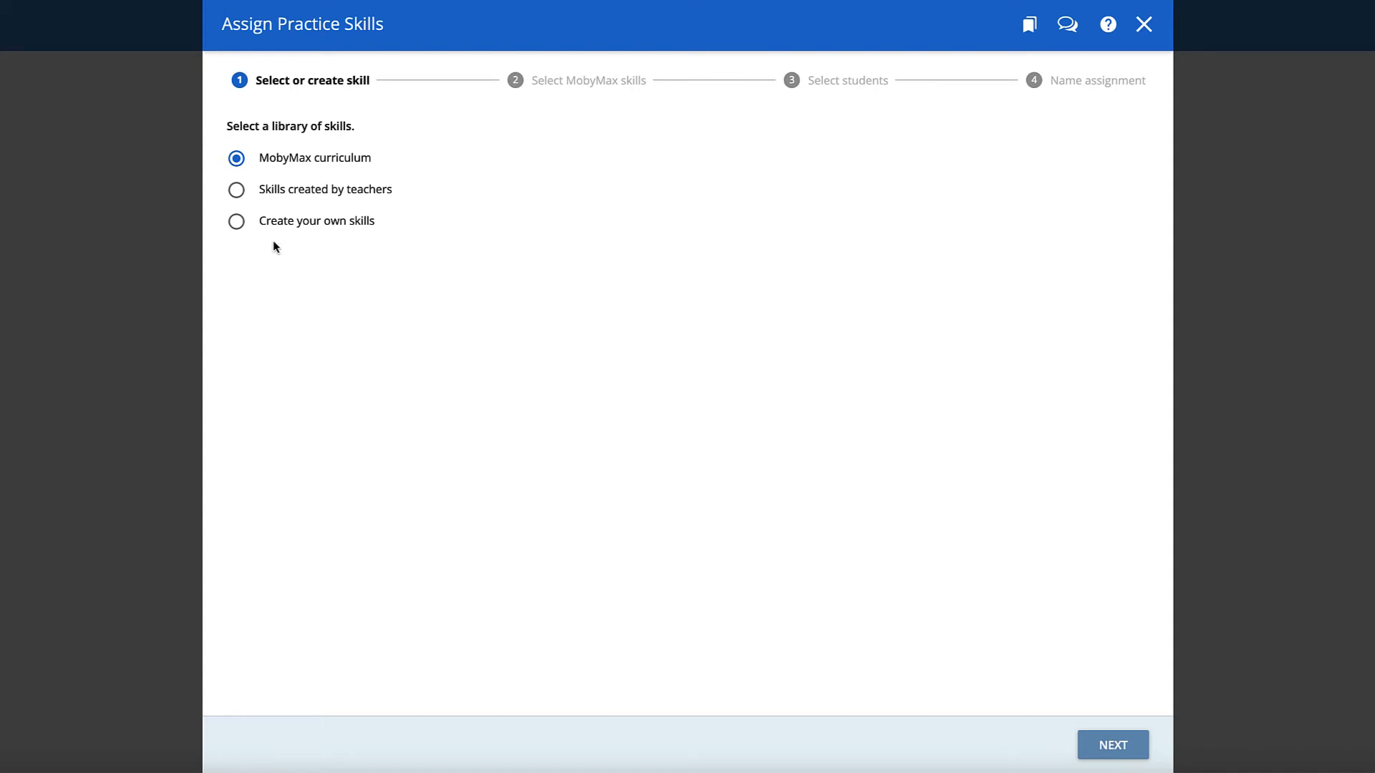
# Continue with the MobyMax curriculum library to the skill-selection step
pyautogui.click(1112, 744)
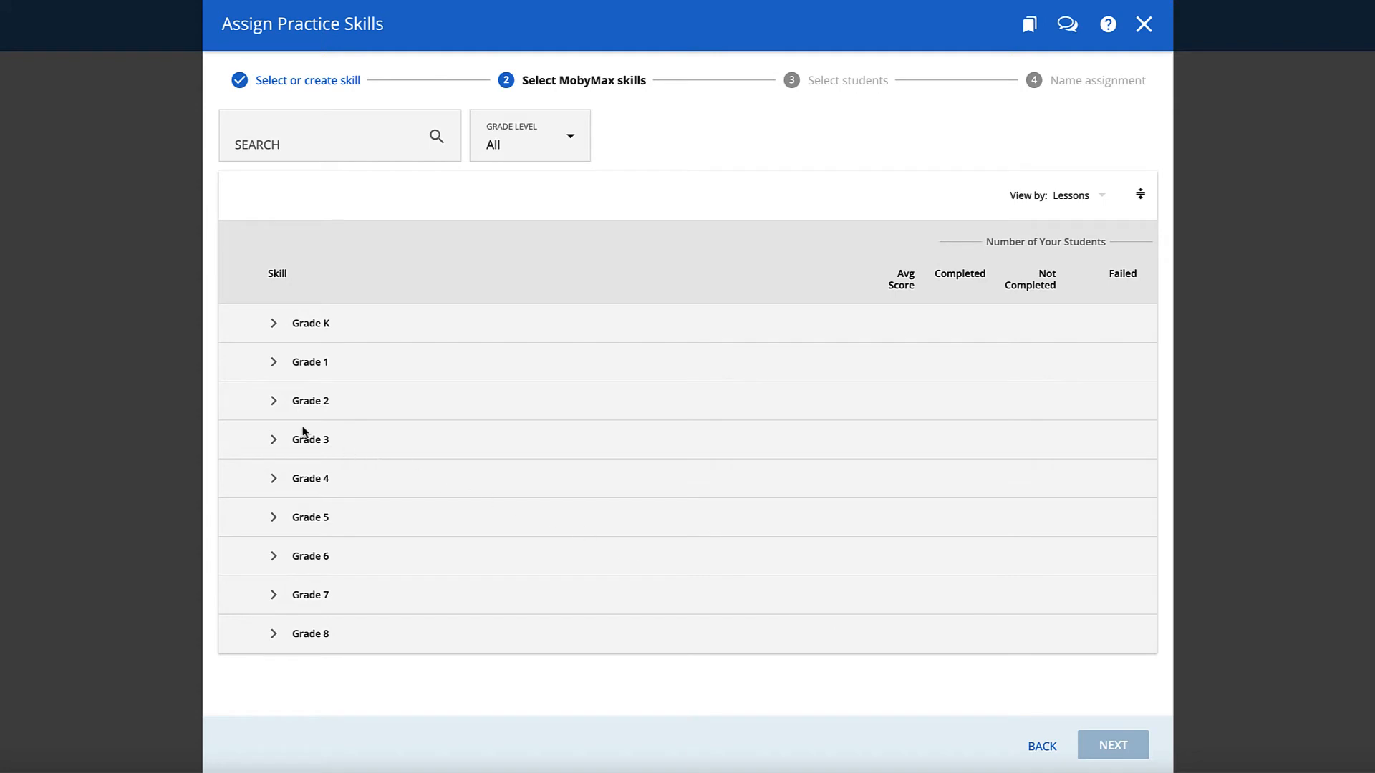
# Browse Grade 2 skills, then regroup the skill list by Standards instead of lessons
pyautogui.click(309, 401)
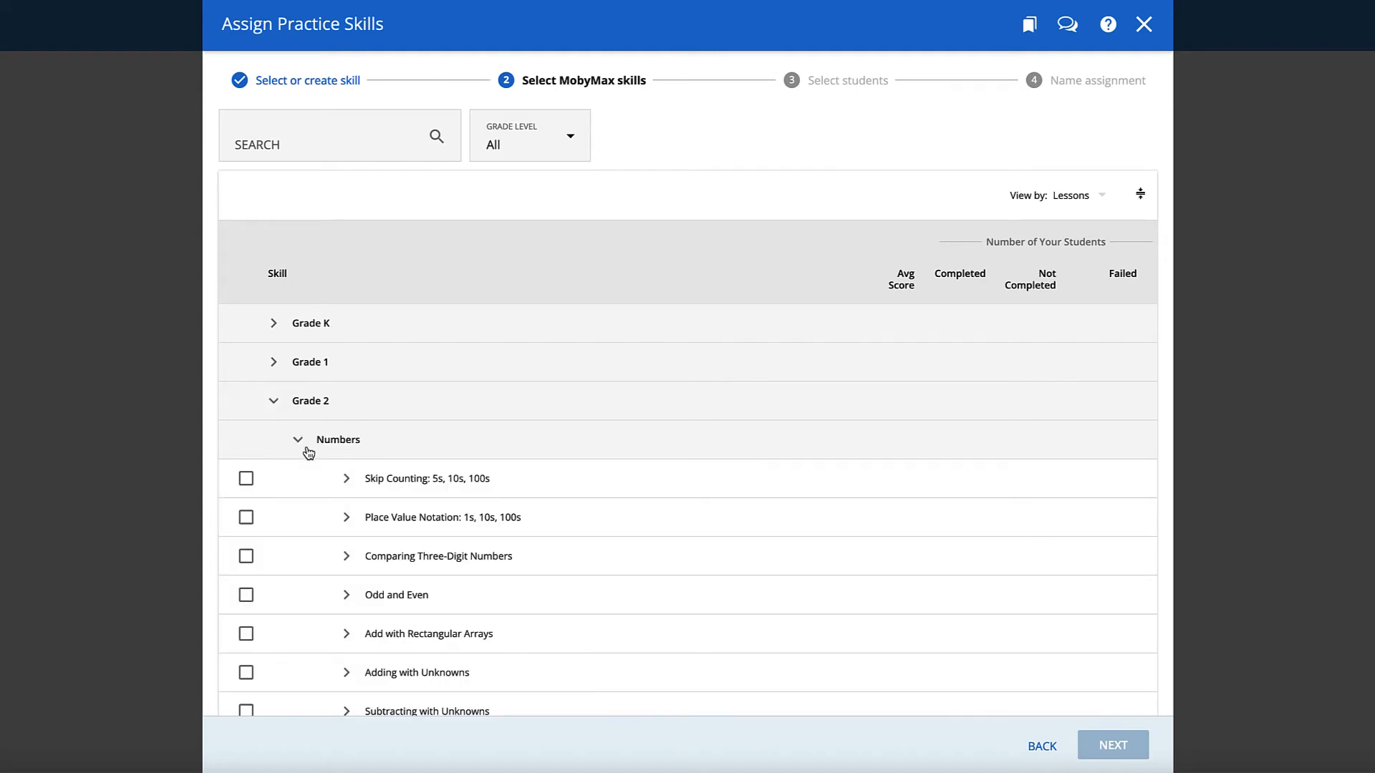
pyautogui.click(345, 478)
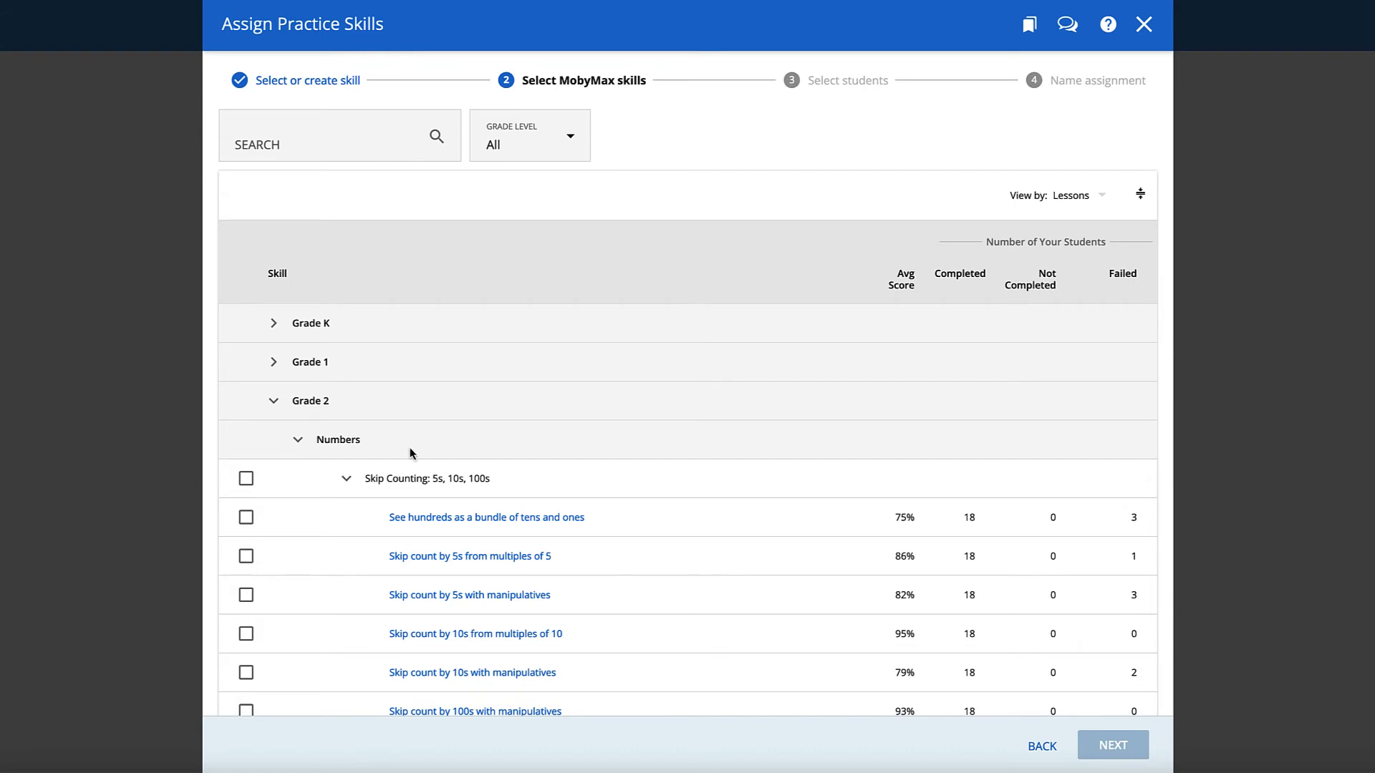
pyautogui.click(1071, 195)
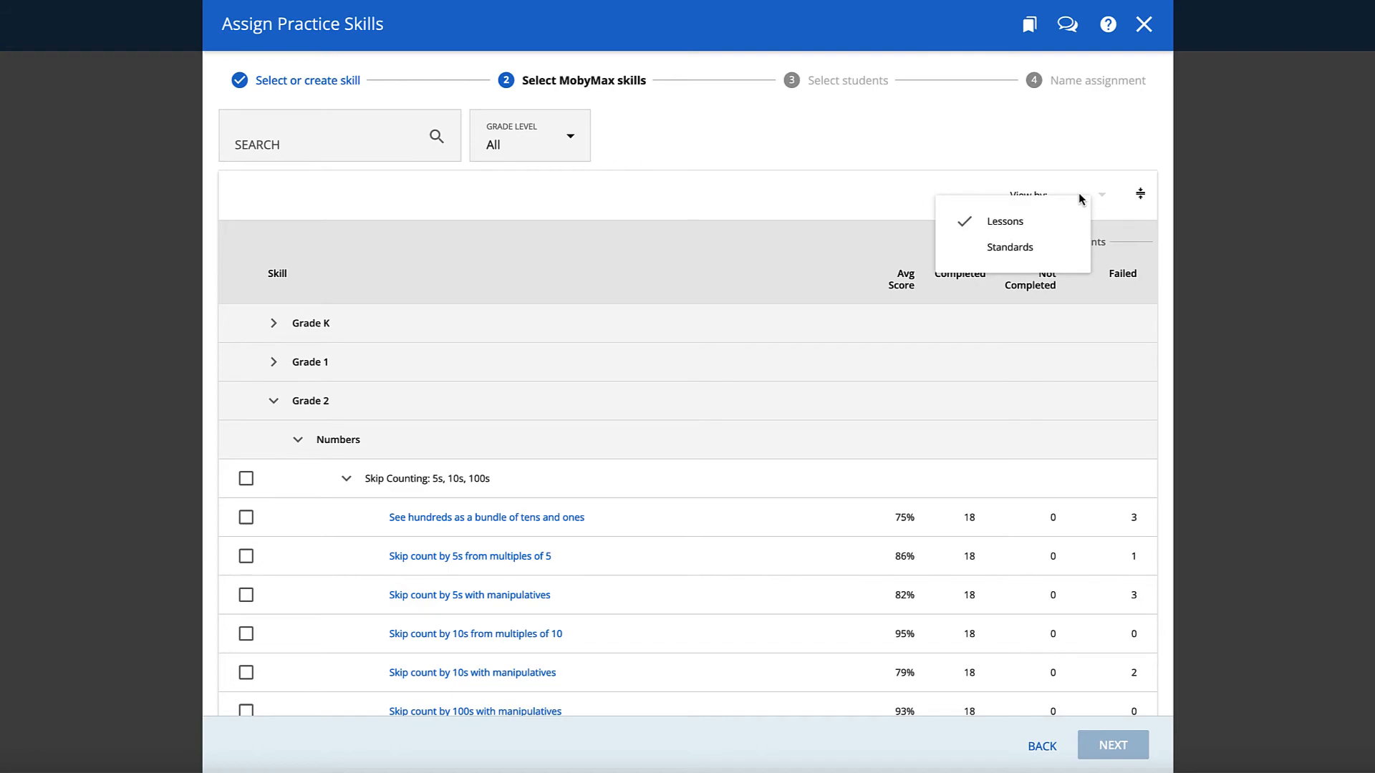
pyautogui.click(1010, 246)
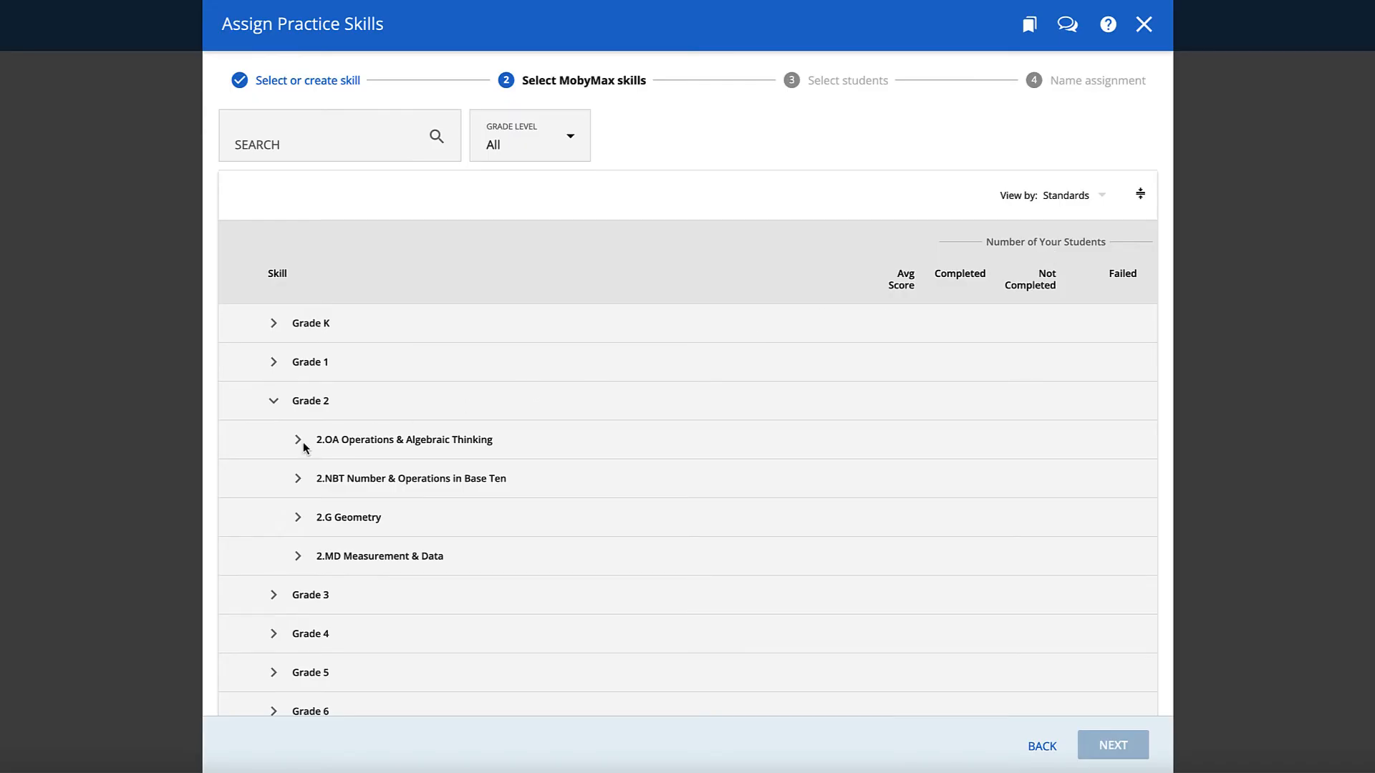
# Search 'time' at Grade Level 2 and tick 'Understand minutes and hours on a digital clock'
pyautogui.click(298, 439)
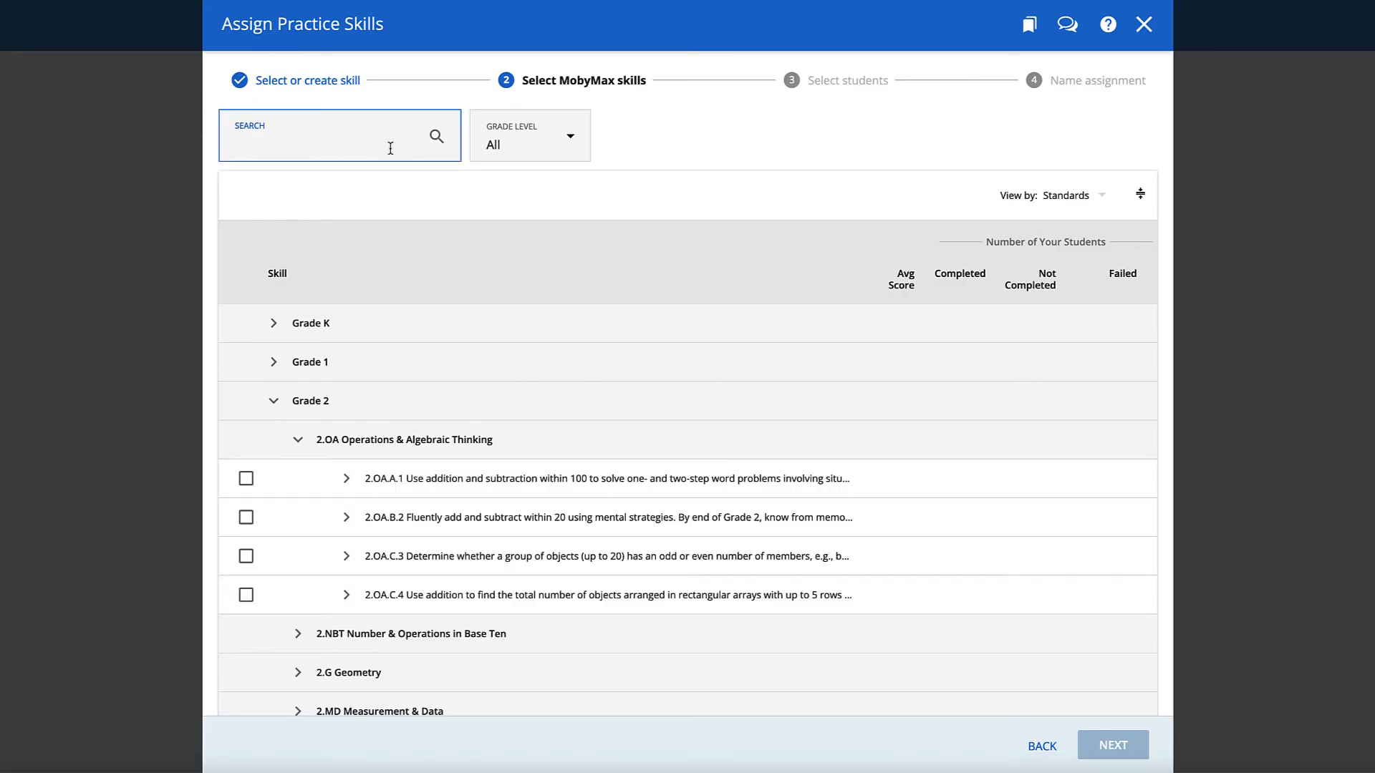
pyautogui.write('time')
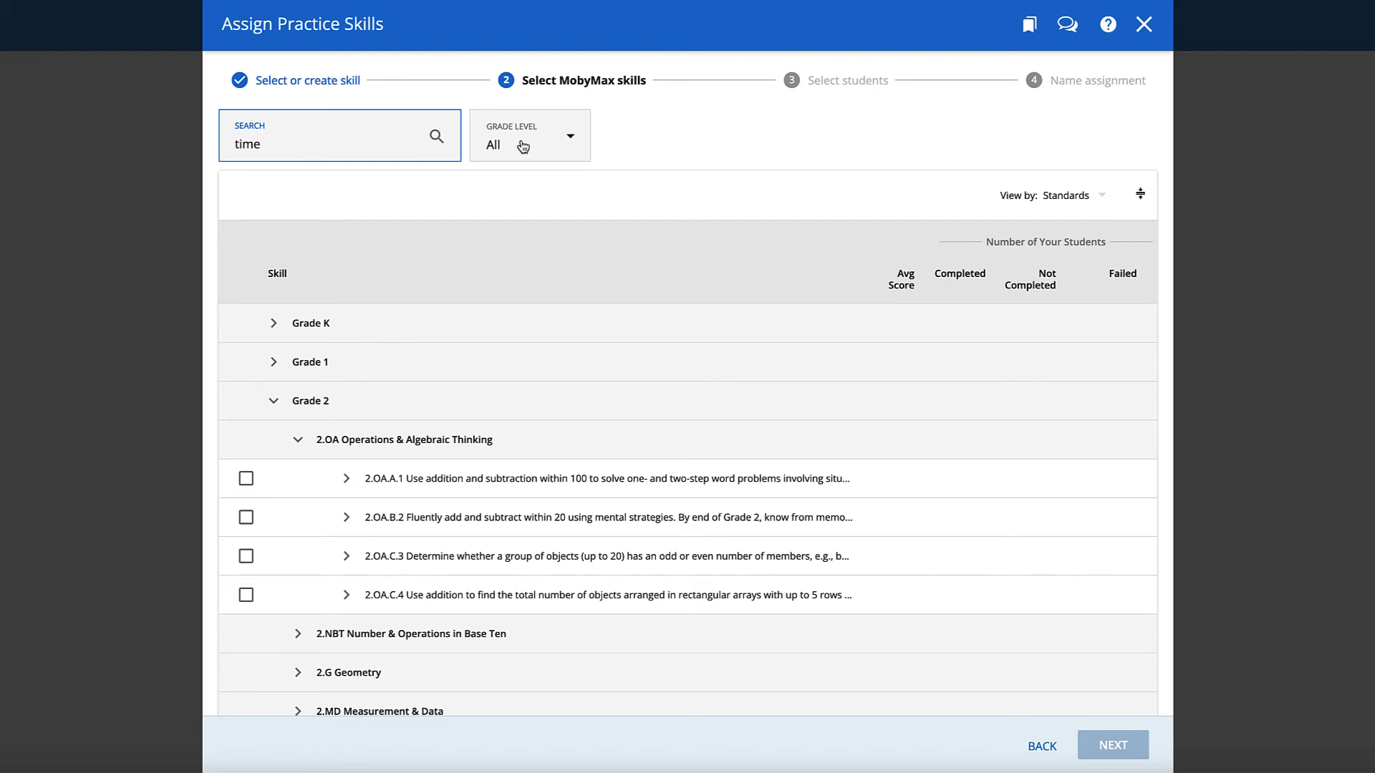
pyautogui.click(529, 144)
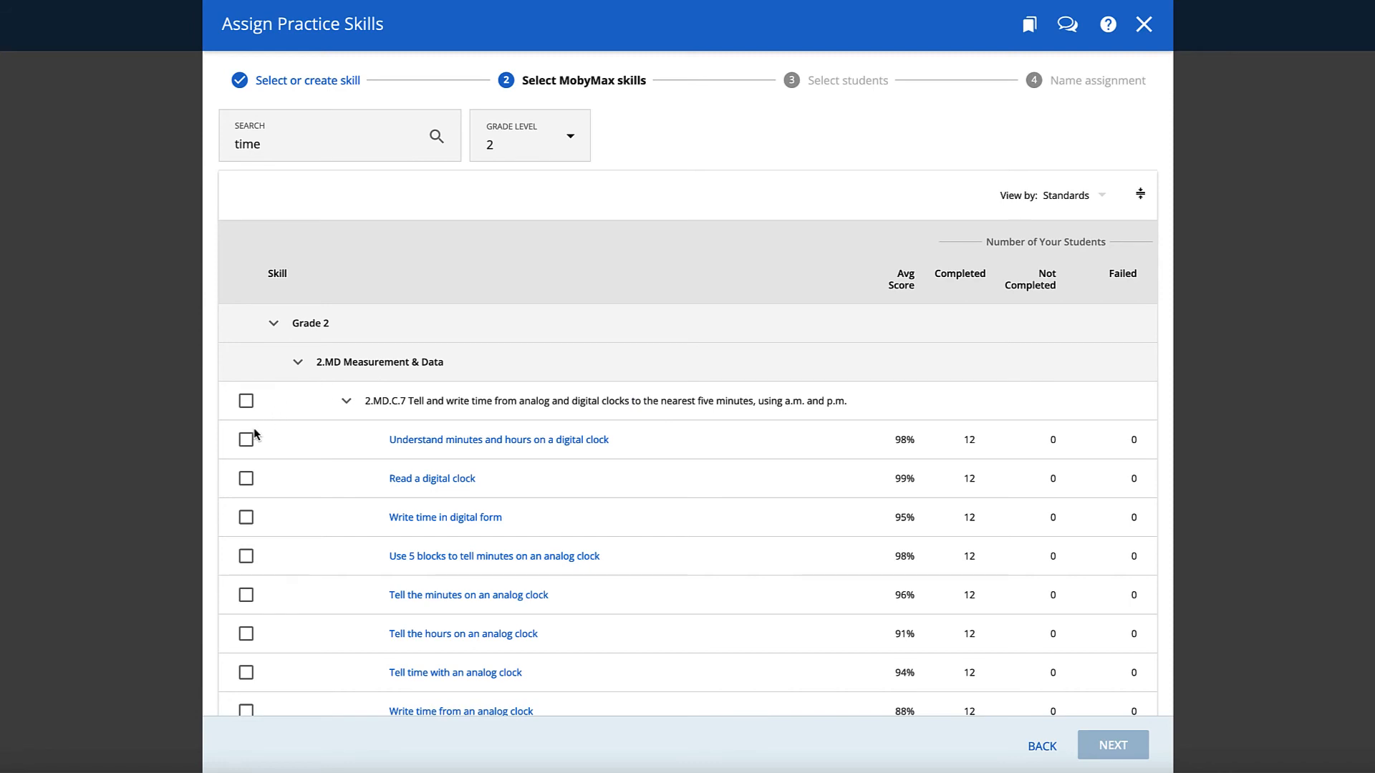
pyautogui.click(245, 440)
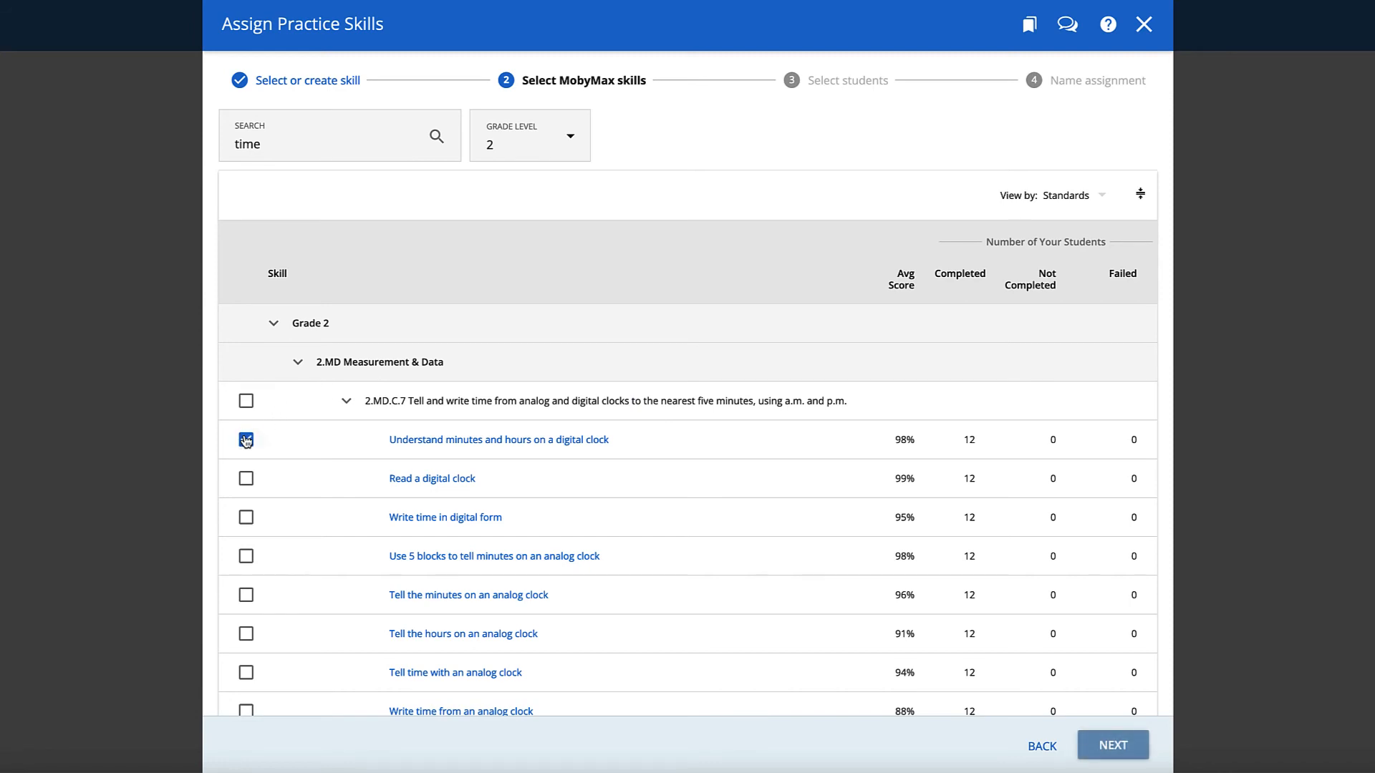
pyautogui.click(245, 439)
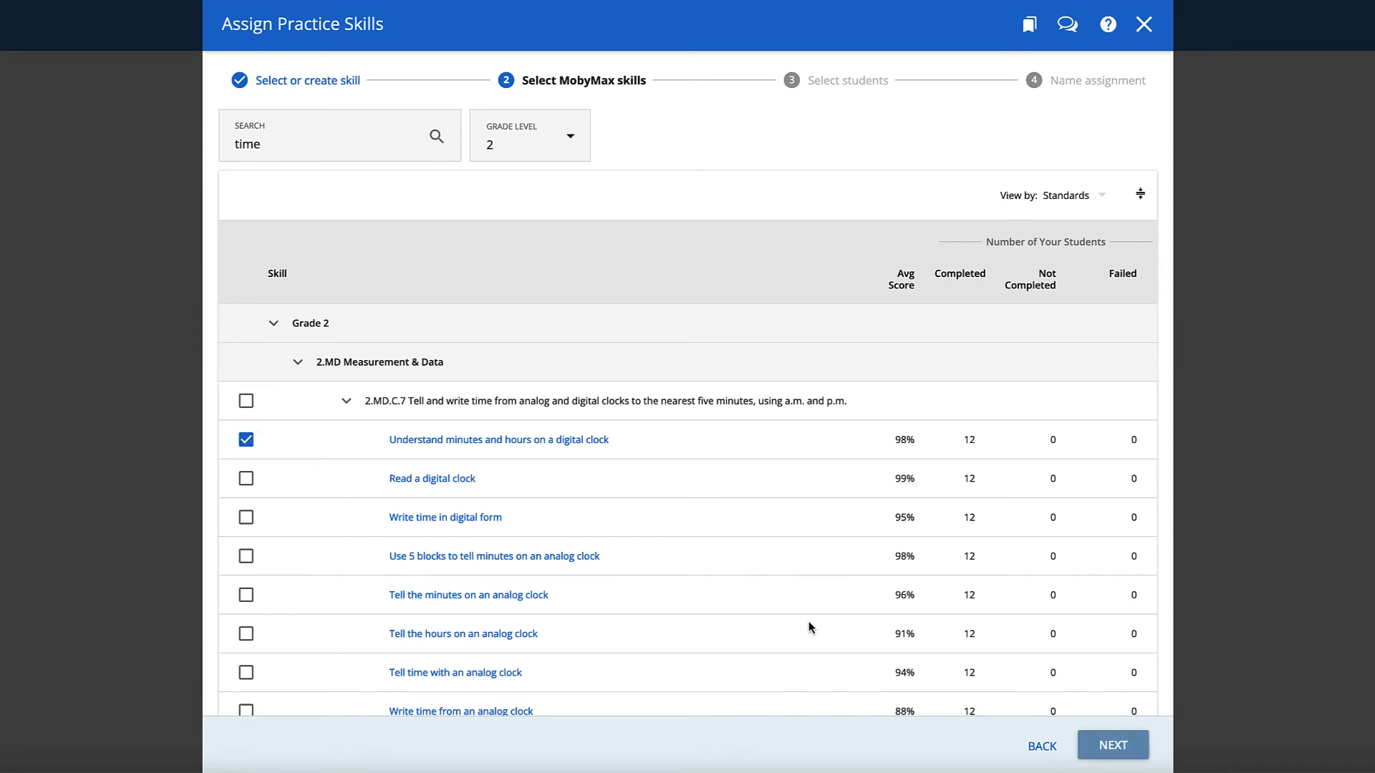
# Move to student selection and tick every student in the list
pyautogui.click(1111, 744)
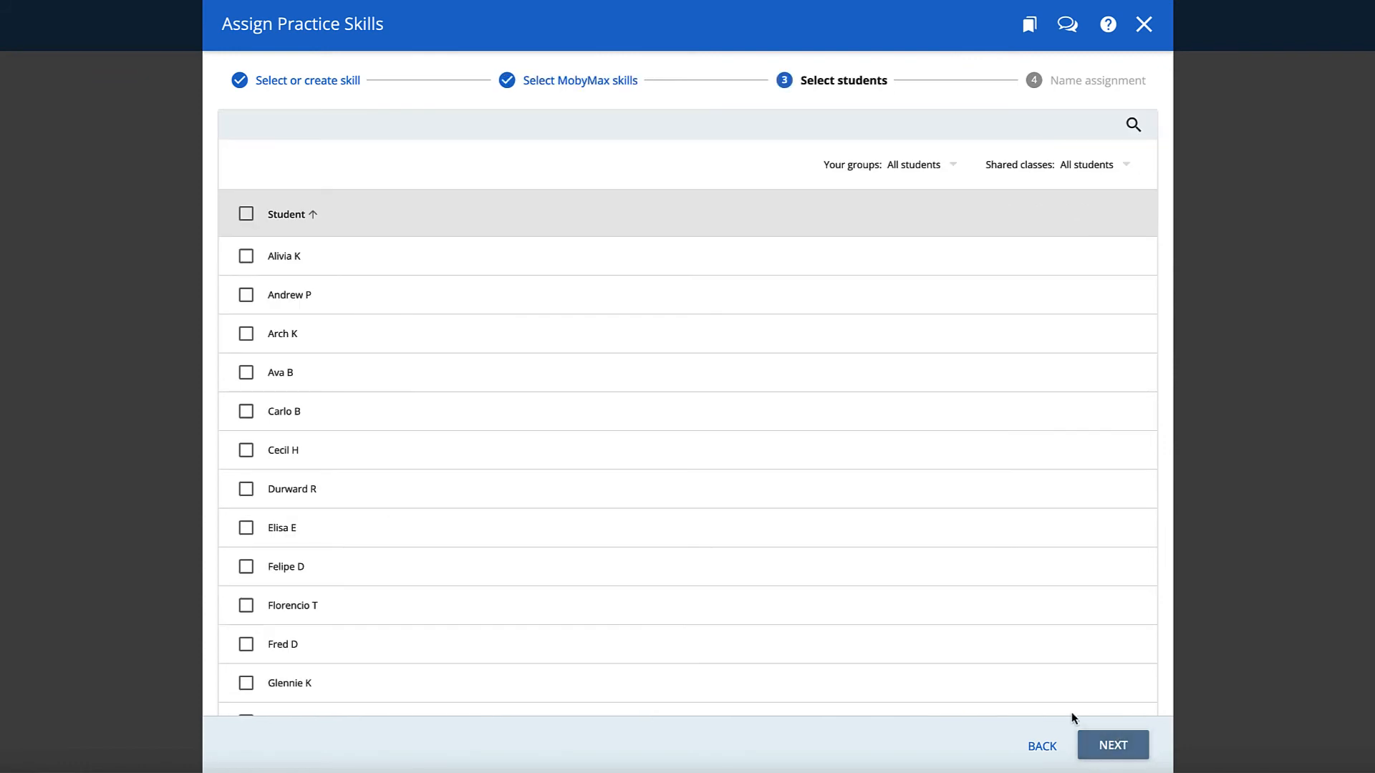
pyautogui.click(246, 256)
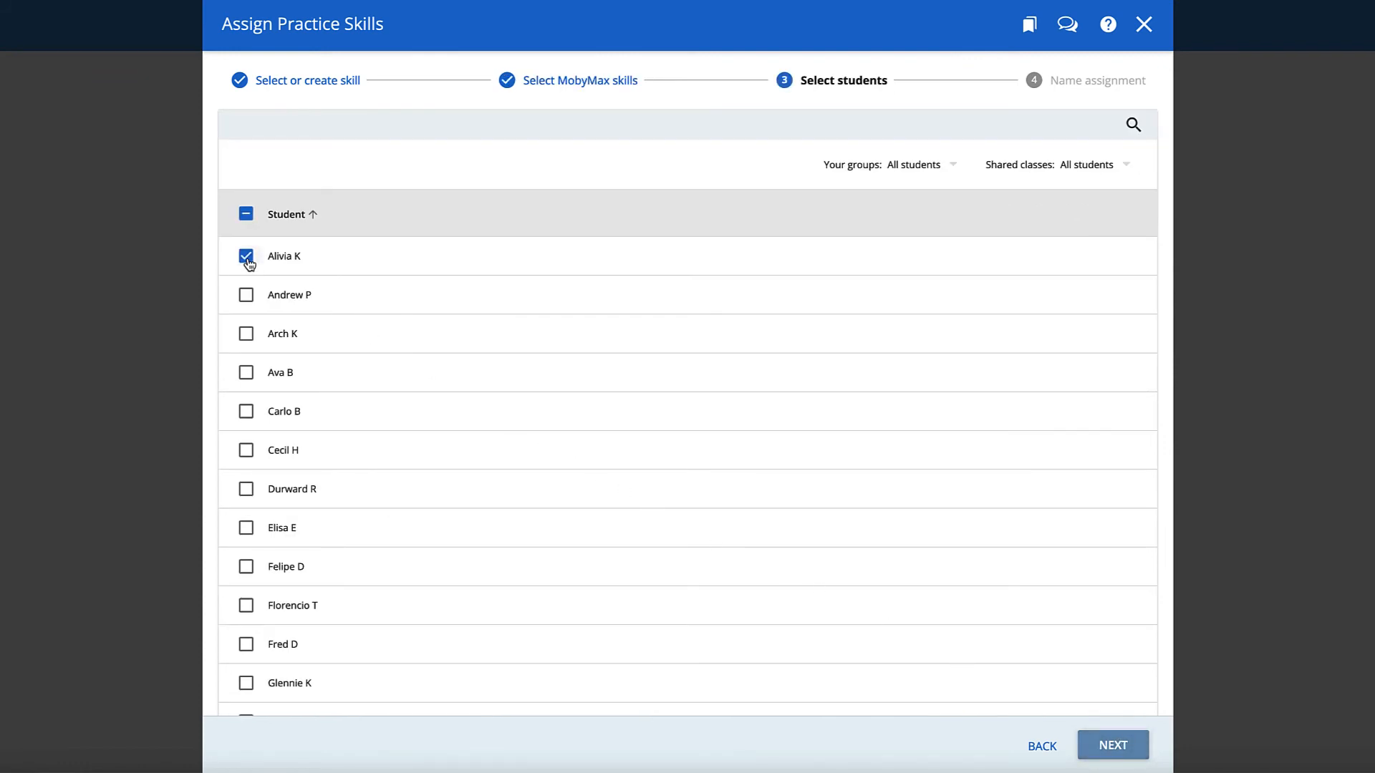
pyautogui.click(245, 295)
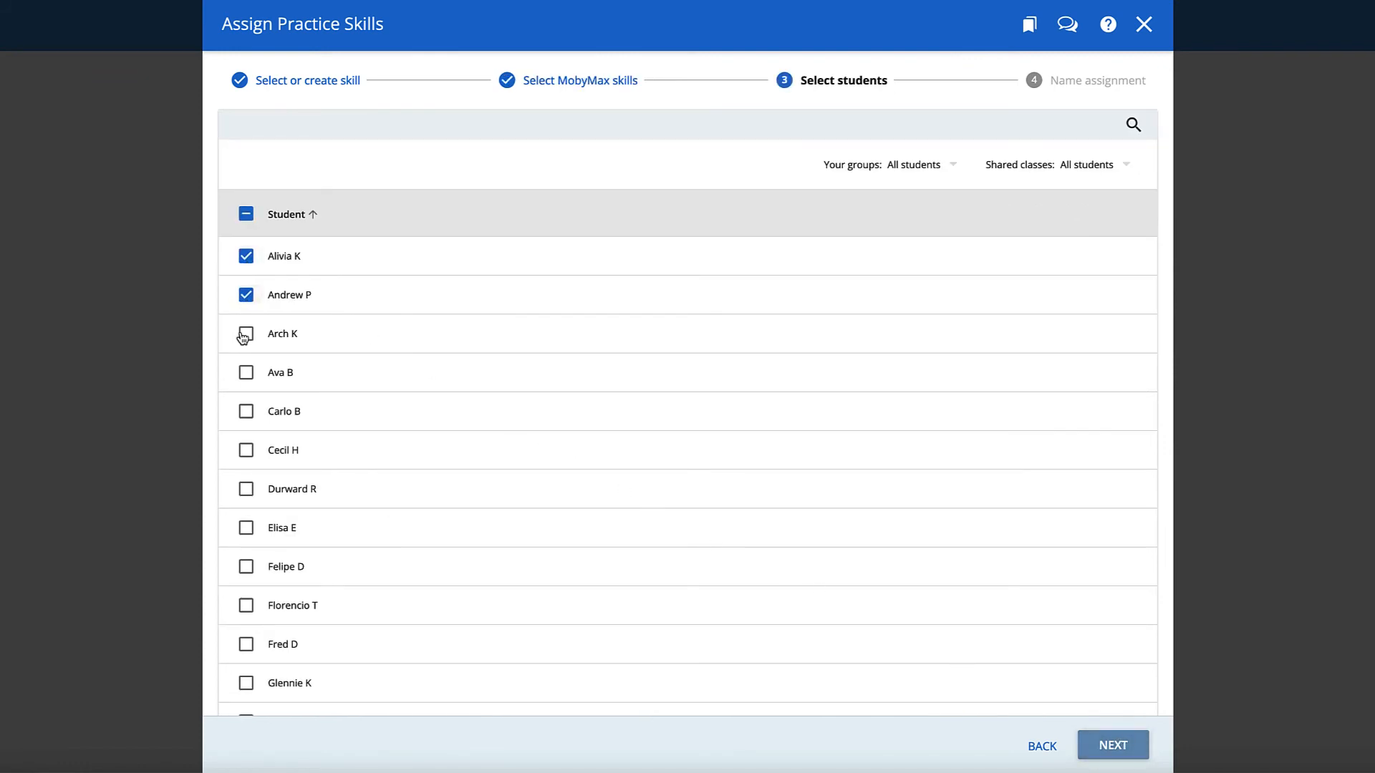
pyautogui.click(246, 334)
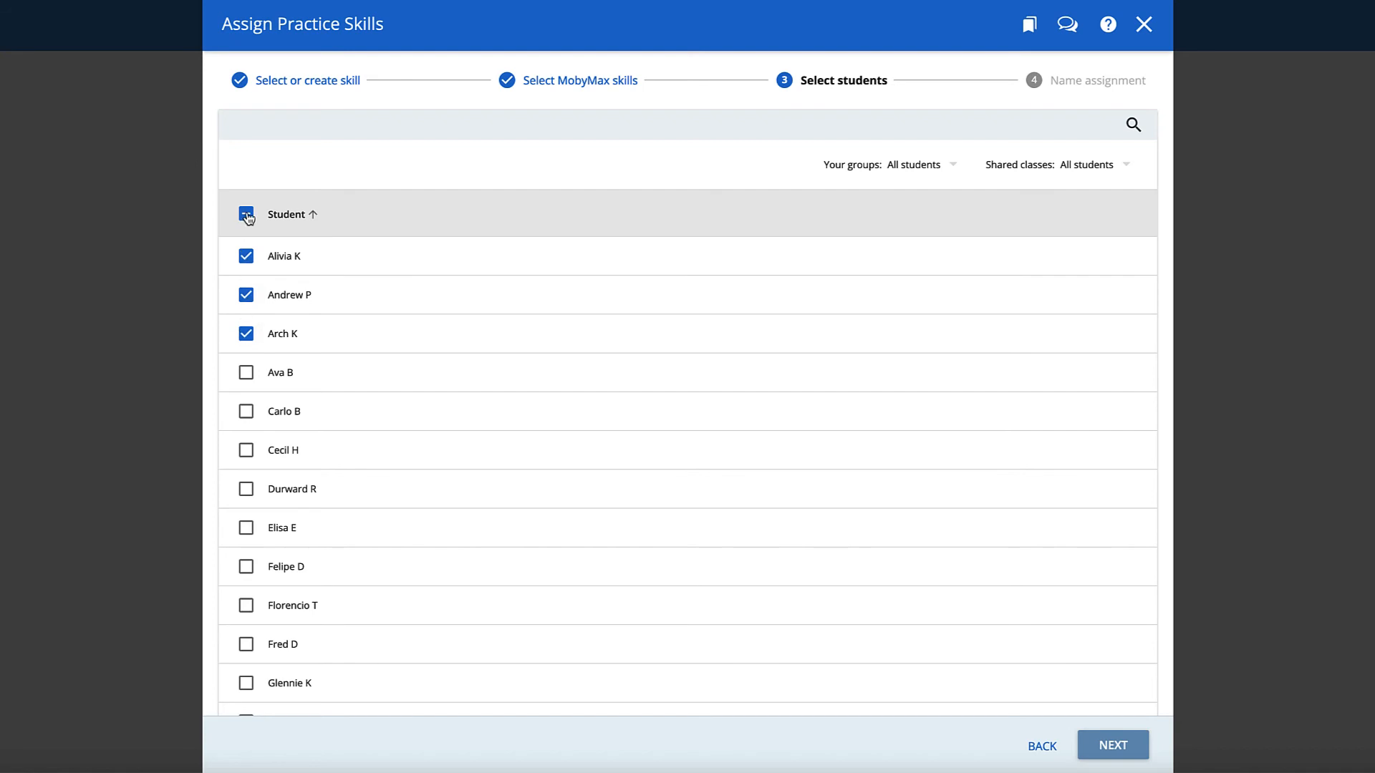
pyautogui.click(246, 213)
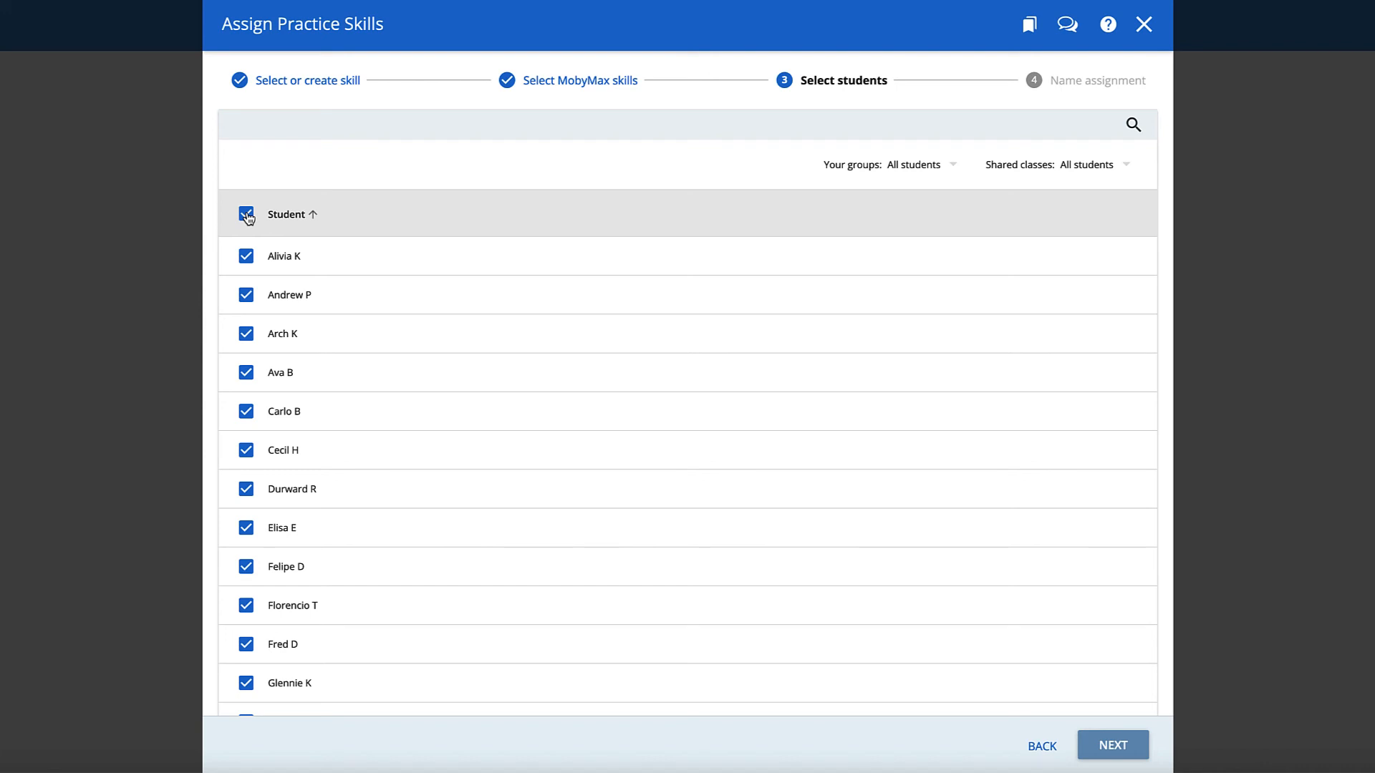
pyautogui.moveTo(935, 178)
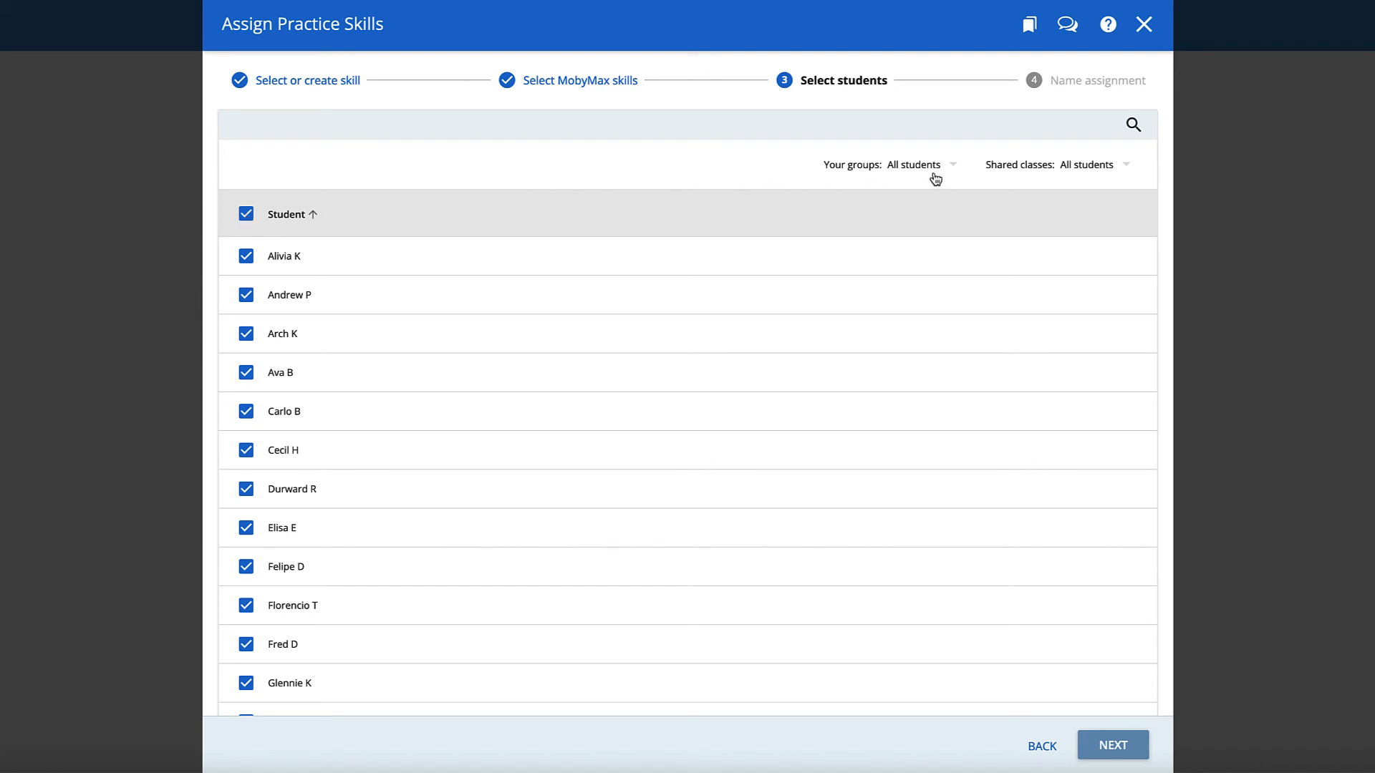
# Narrow the recipients to Blue Group and continue to naming the assignment
pyautogui.click(919, 165)
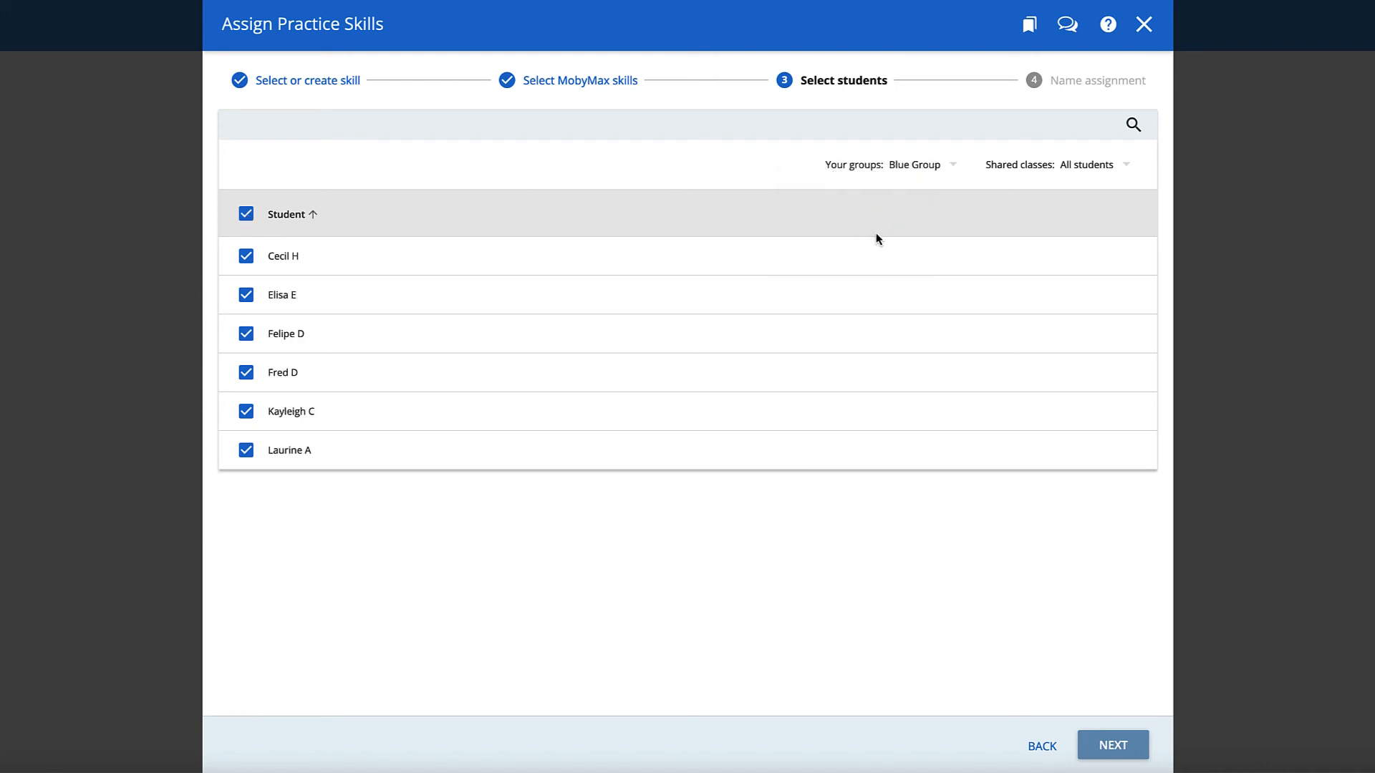
pyautogui.click(1111, 744)
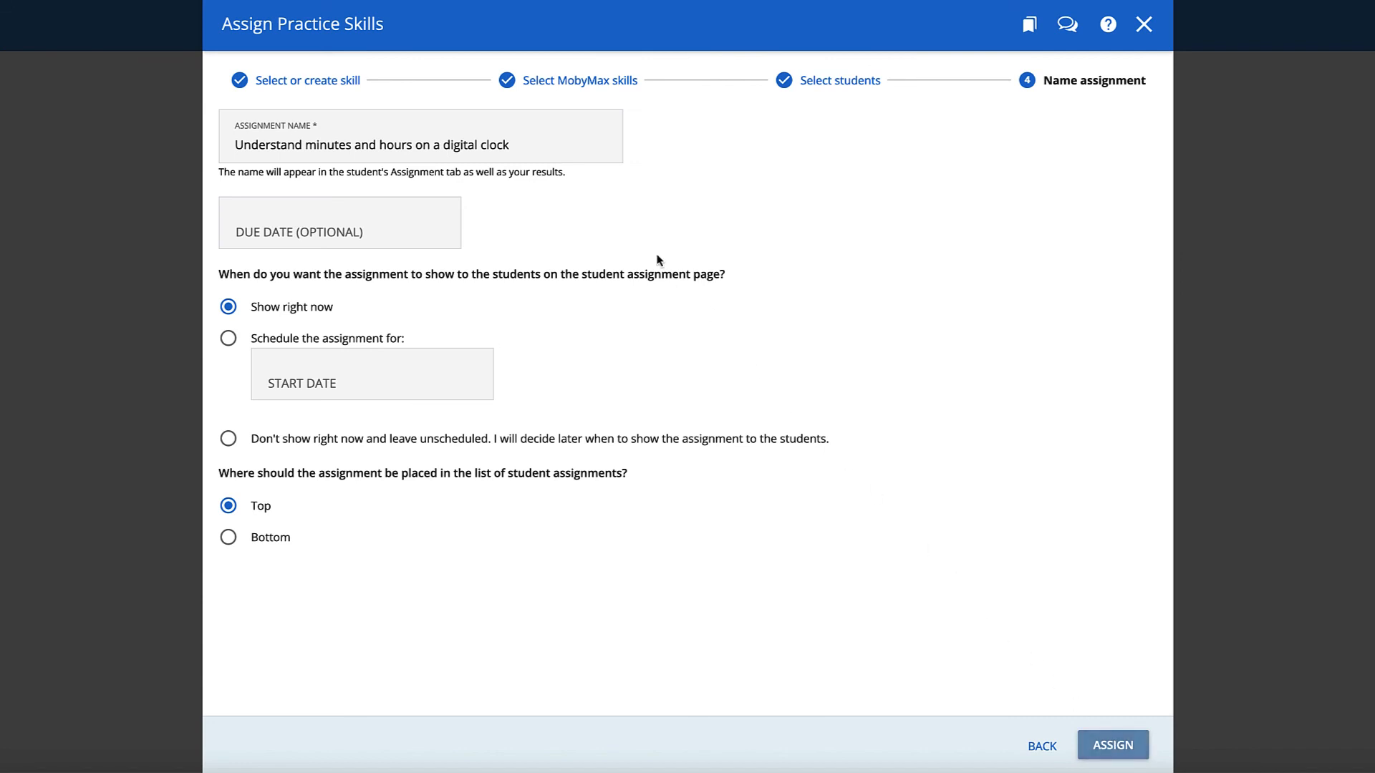
# Set the due date to Sep 6, 2022 and assign the digital clock skill
pyautogui.click(339, 222)
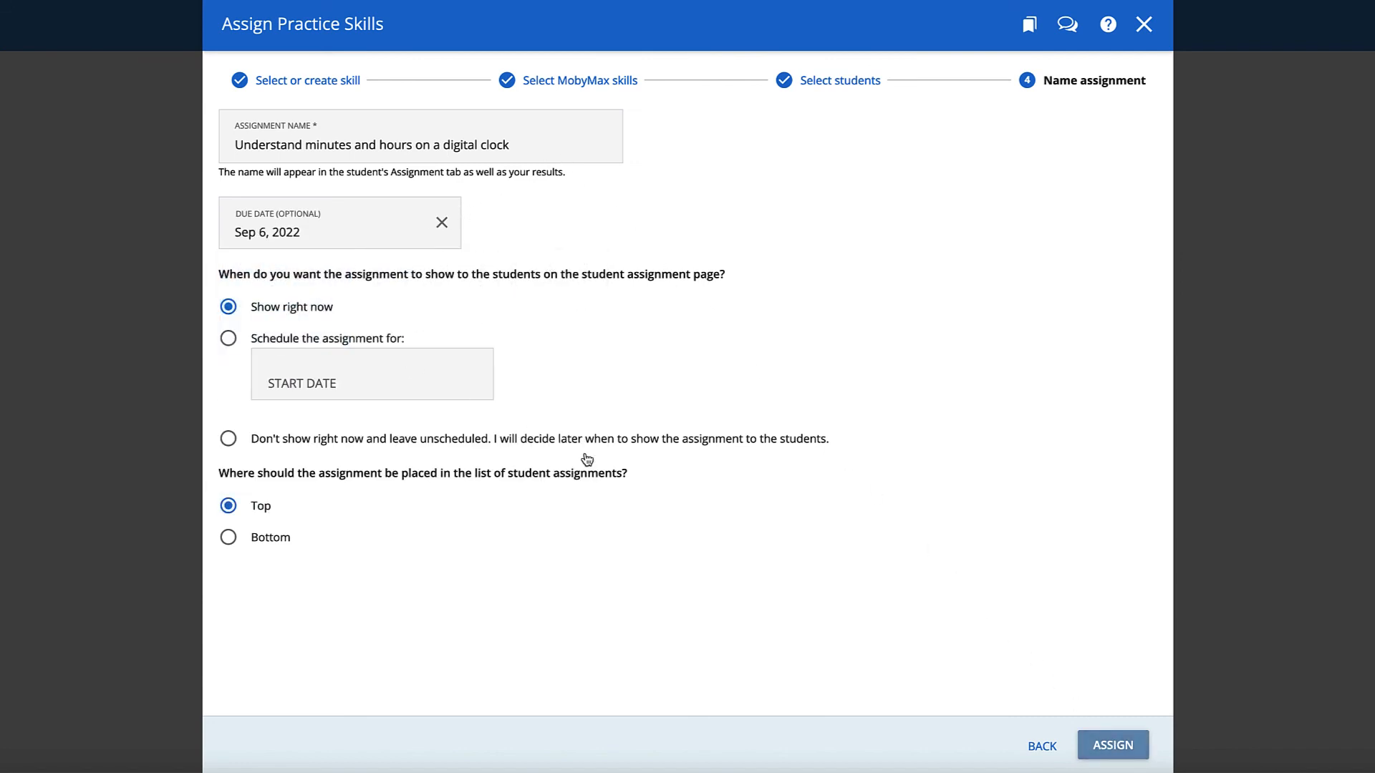
pyautogui.click(1112, 745)
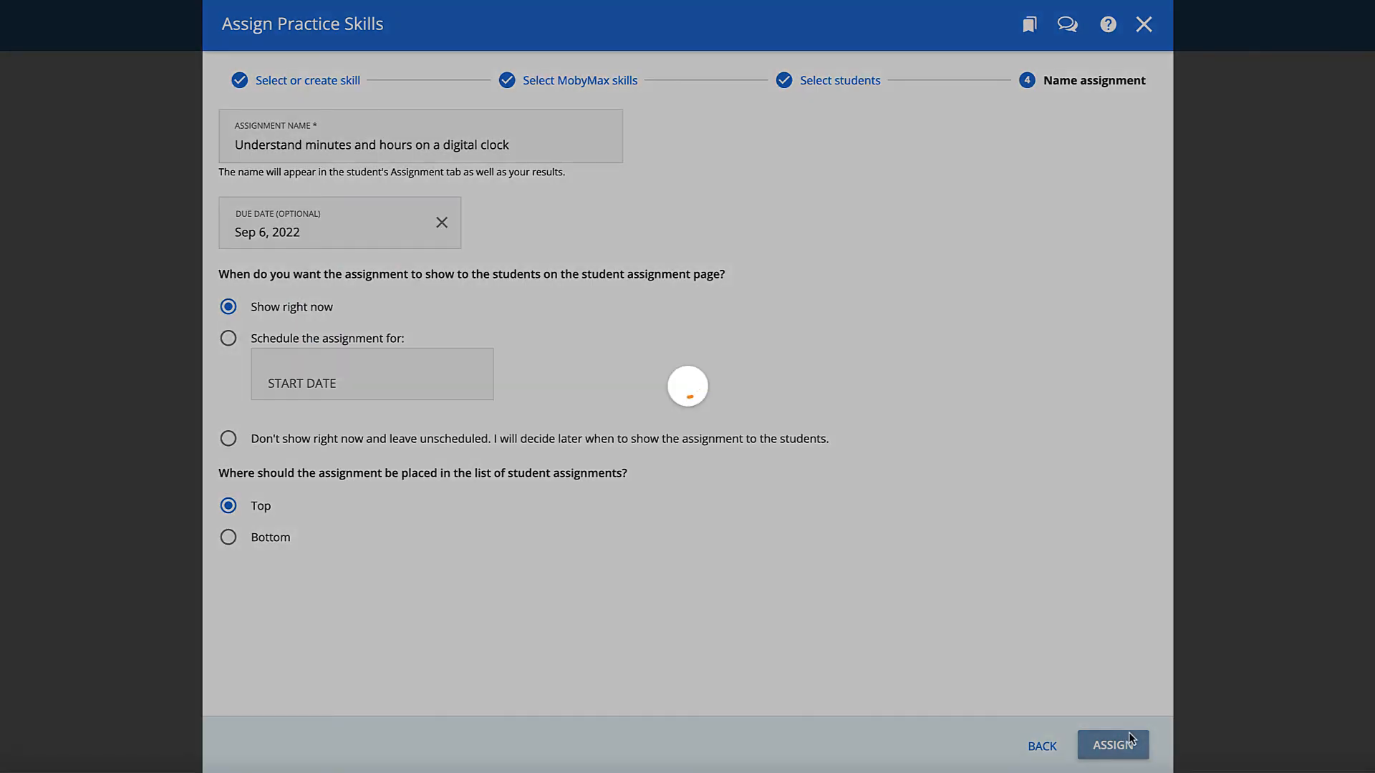